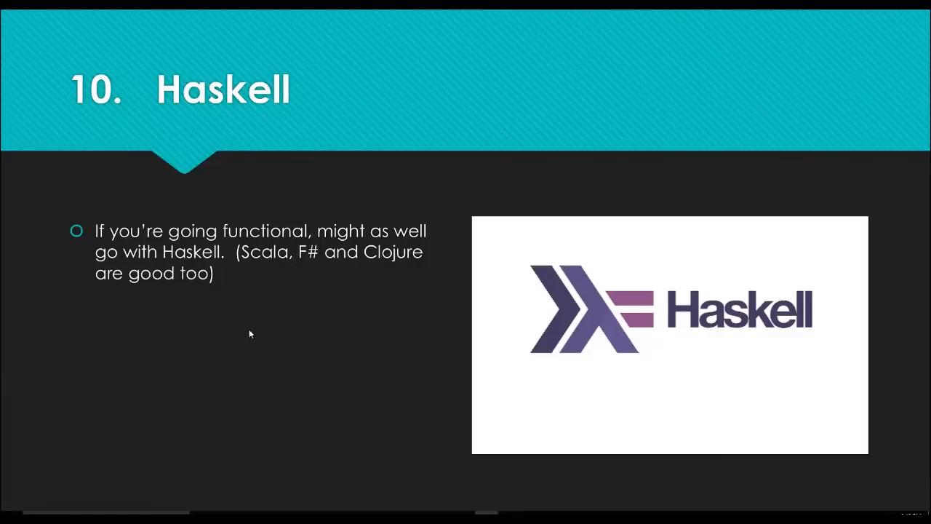
mouse_move(251, 387)
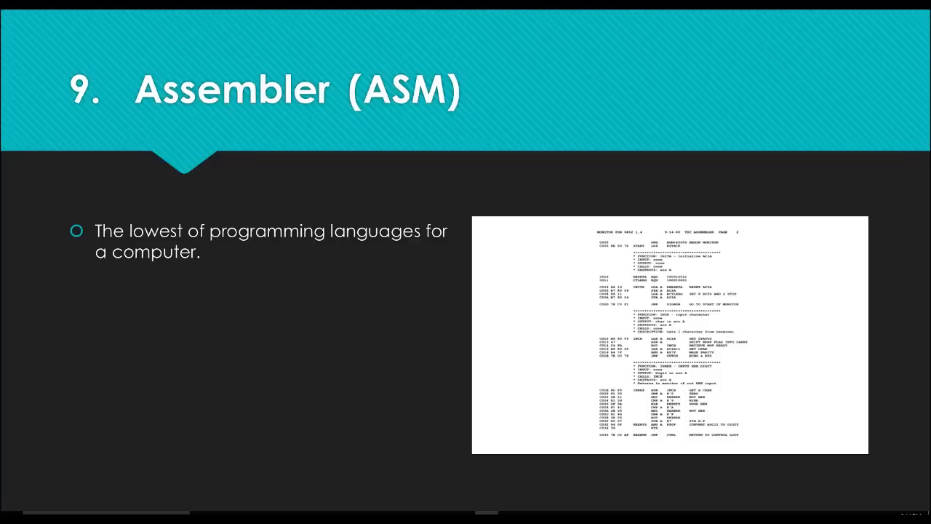
- Move the slideshow to slide 8, Go (Golang), with the gopher picture
key(Left)
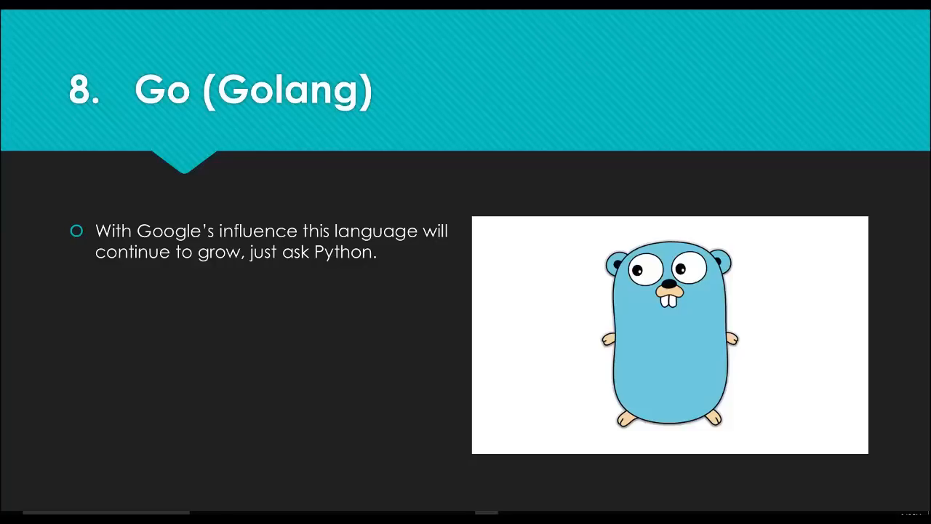
mouse_move(882, 308)
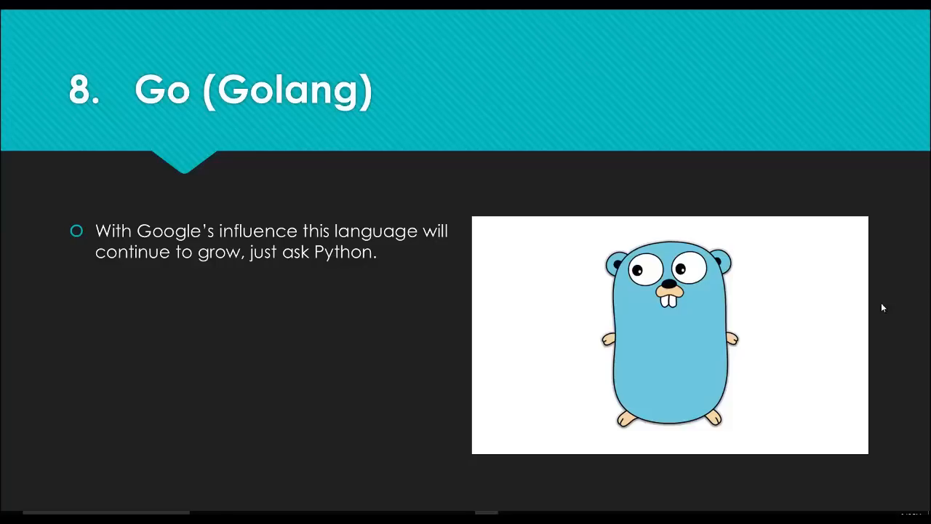